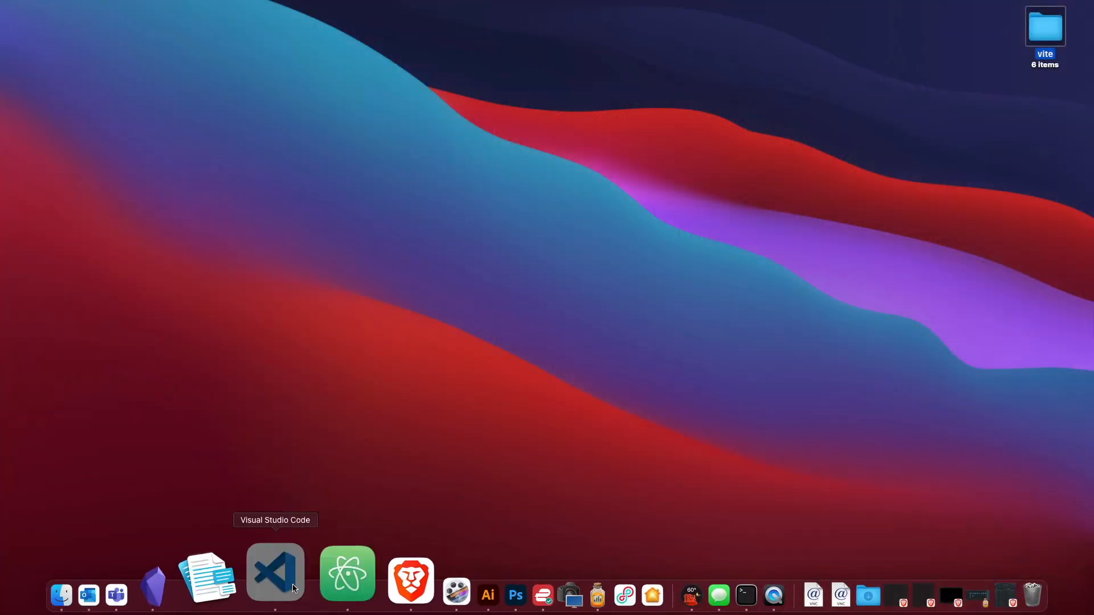
Review the vite project's .gitignore and package.json with its dev, build and serve scripts
left_click(275, 572)
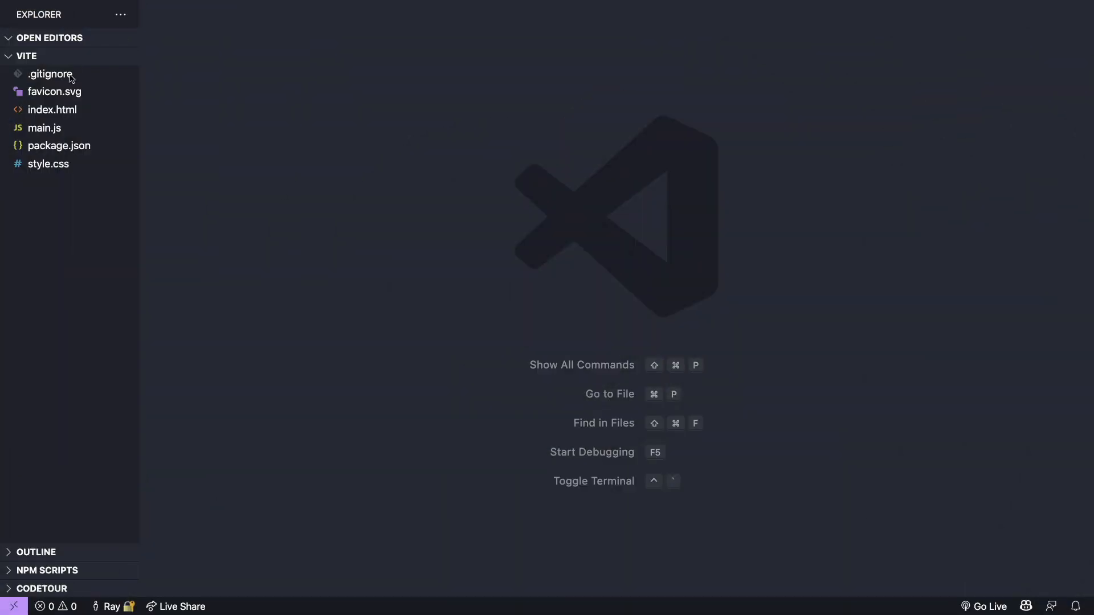
left_click(49, 74)
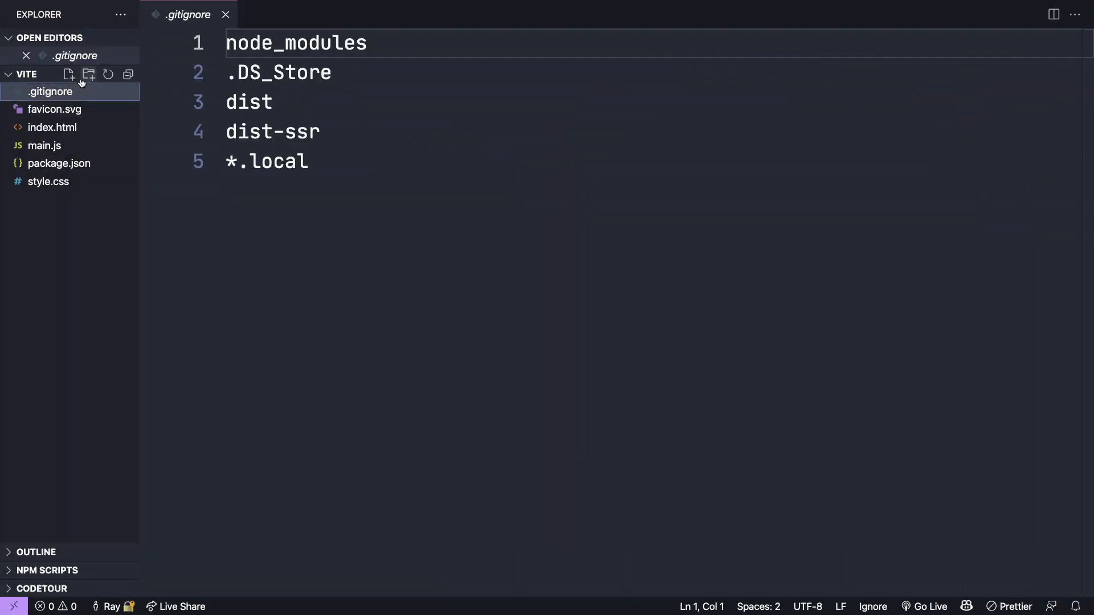
mouse_move(88, 76)
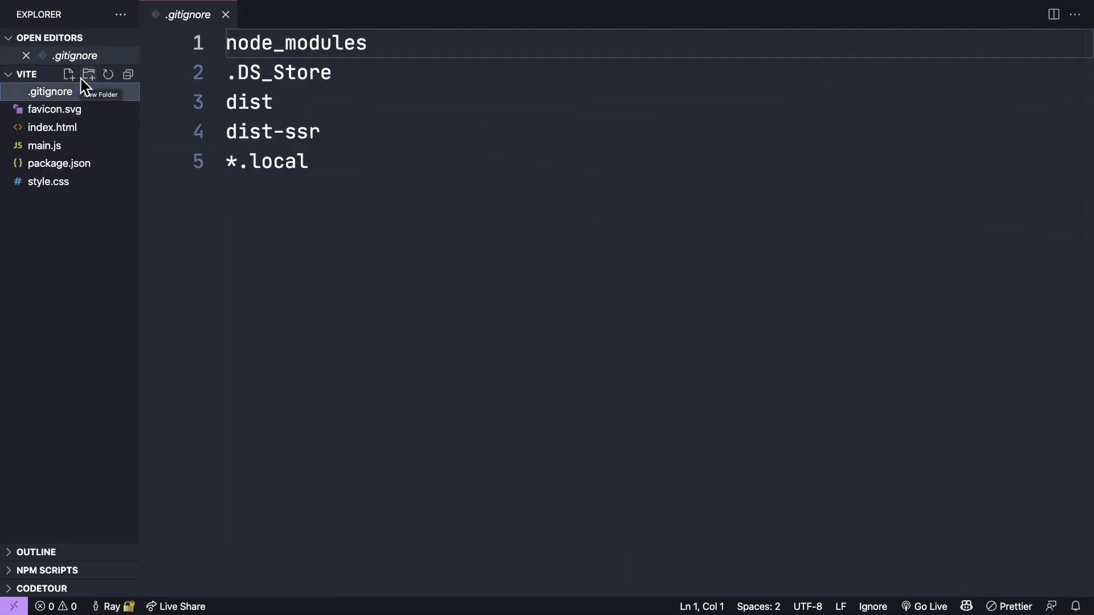
mouse_move(70, 193)
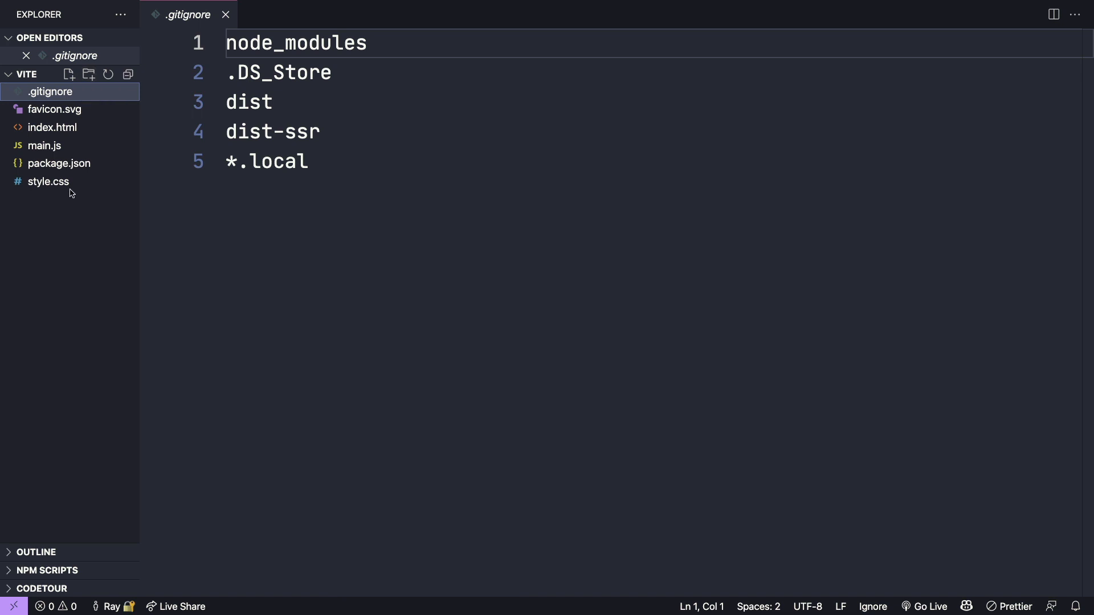
left_click(59, 163)
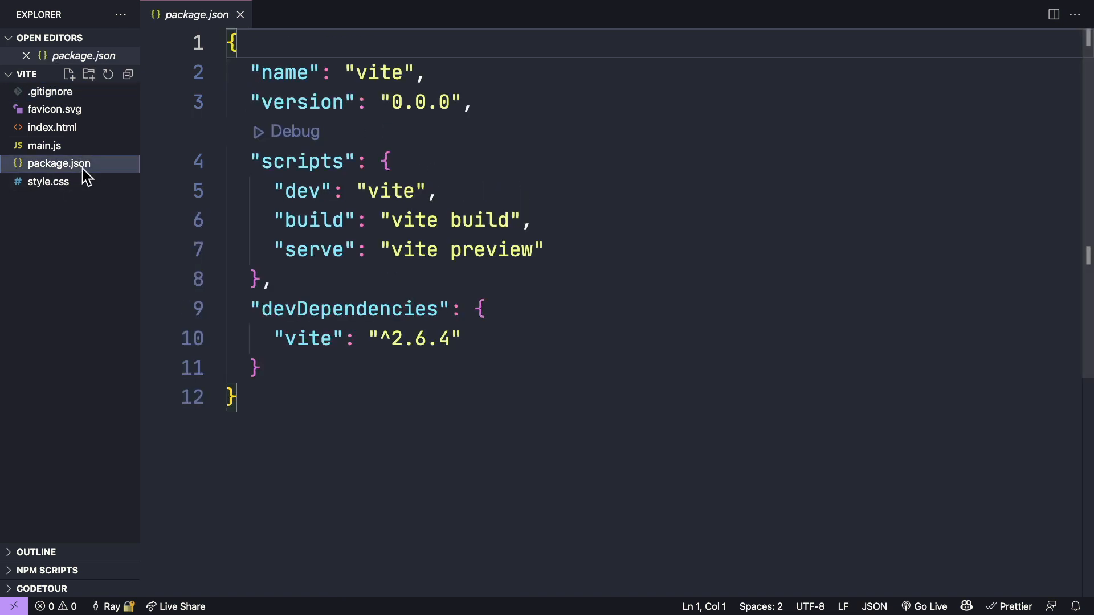